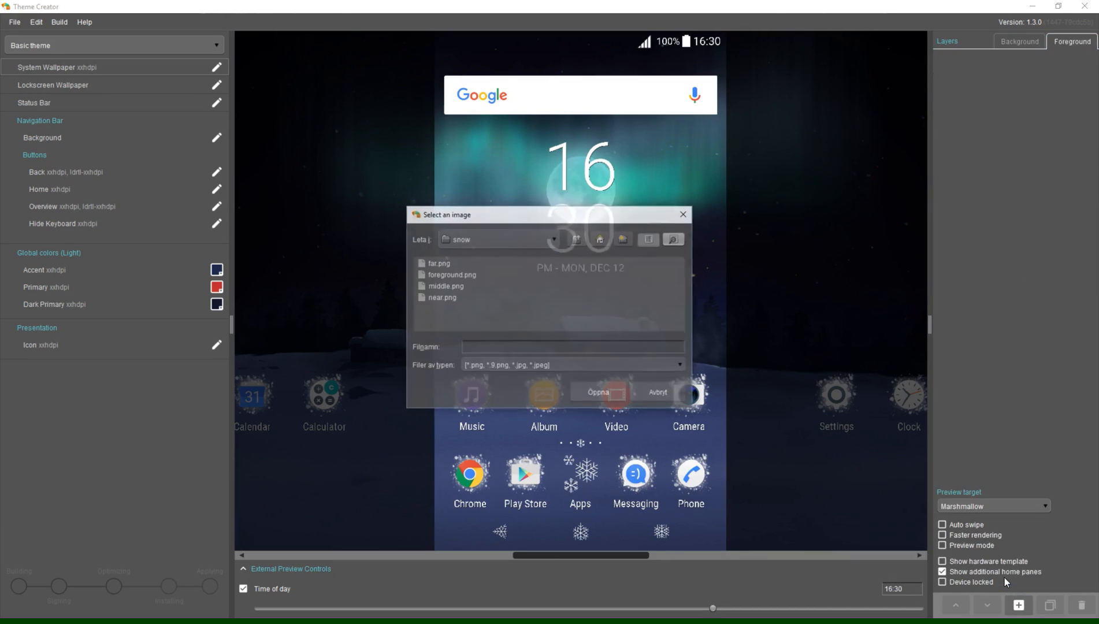
- Add the snow image as a foreground layer named Snow with Offset Y 1280 dp
{"action": "left_click", "coordinate": [657, 392]}
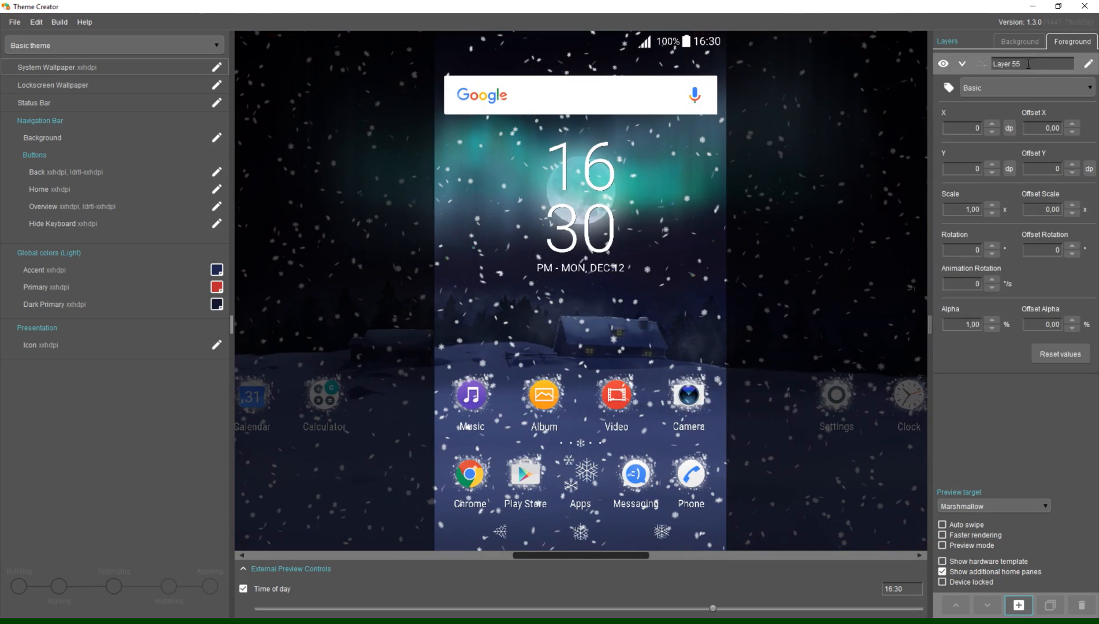
{"action": "type", "text": "Snow"}
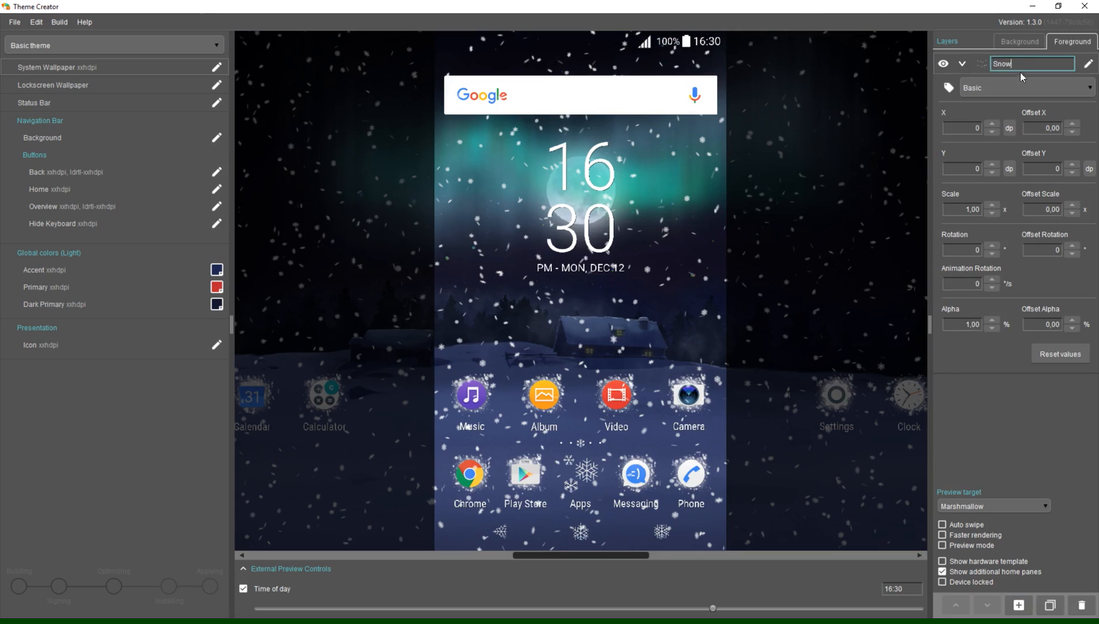
{"action": "type", "text": "1280"}
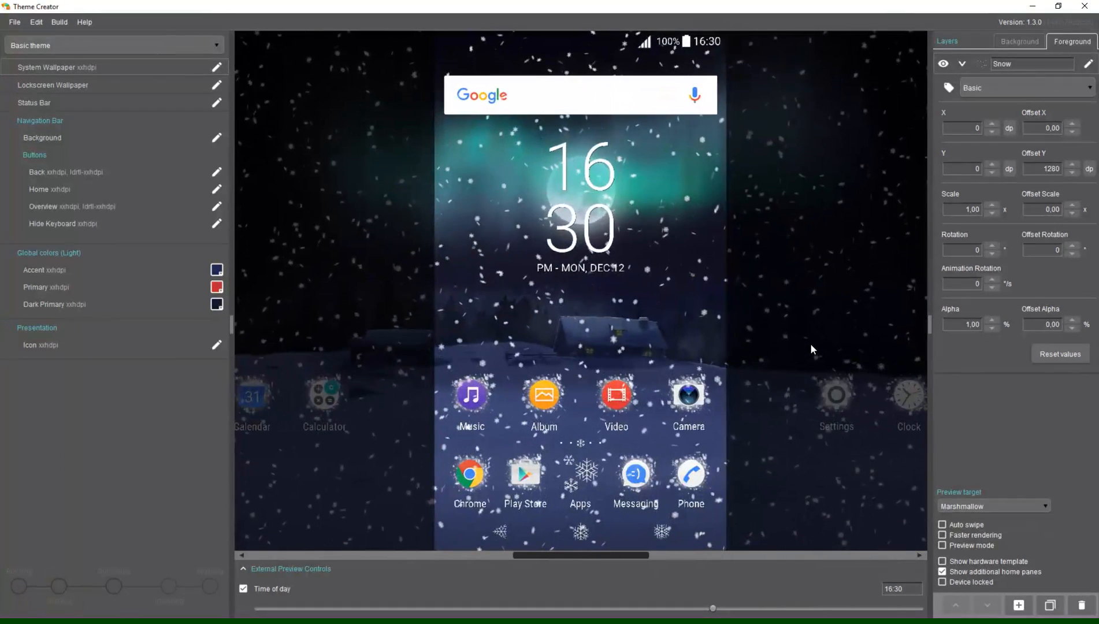
- Switch the Snow layer to Advanced mode and open its modifier's y effect editor
{"action": "left_click", "coordinate": [1026, 87]}
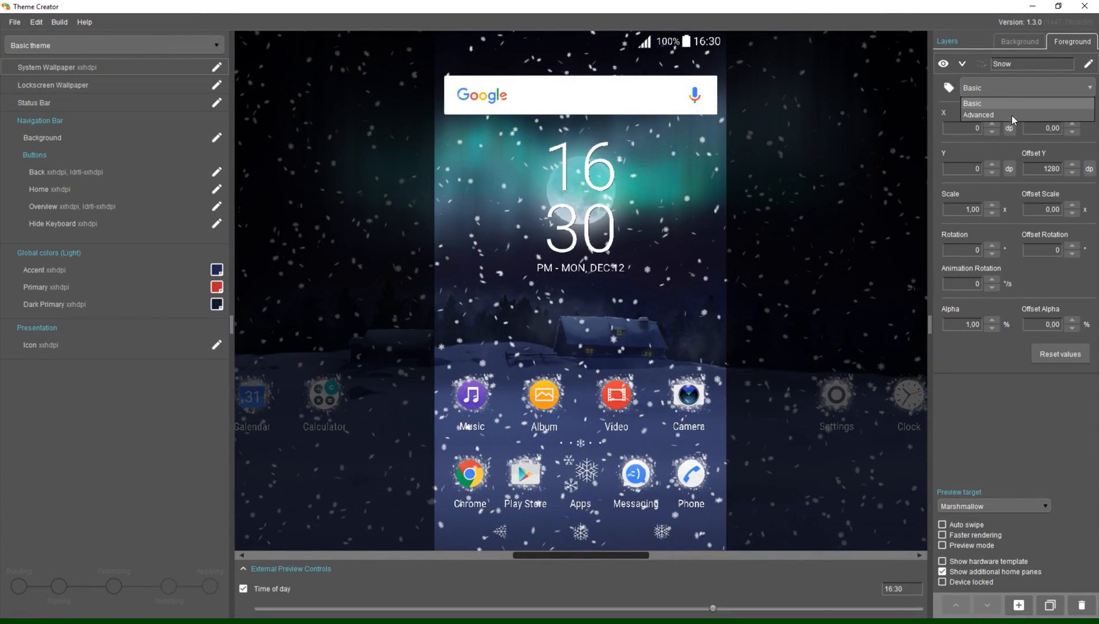
{"action": "left_click", "coordinate": [979, 114]}
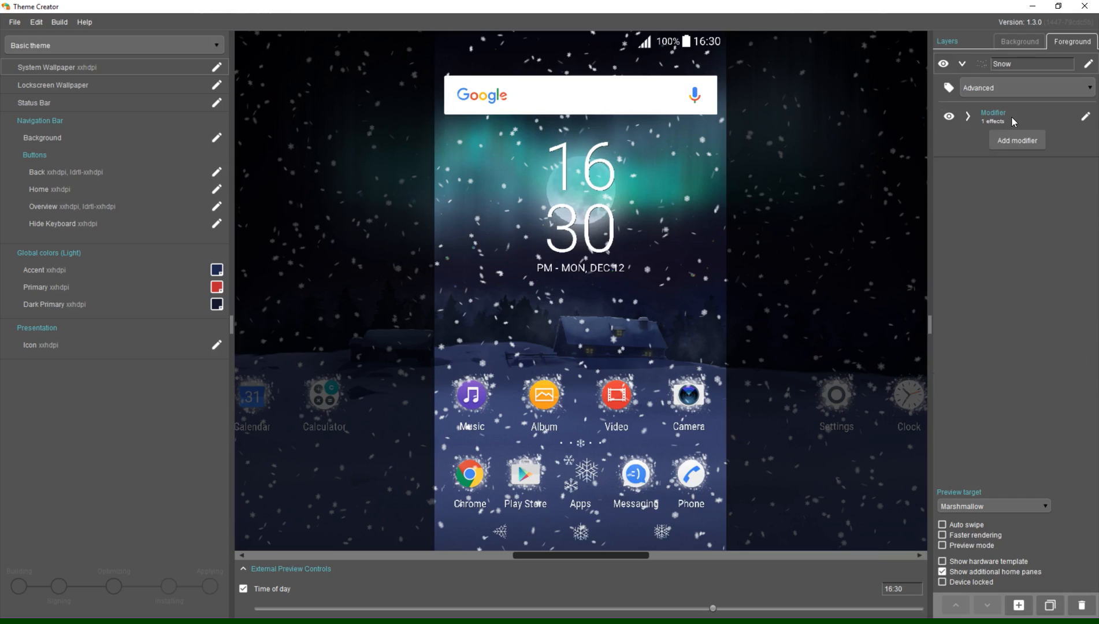
{"action": "left_click", "coordinate": [962, 116]}
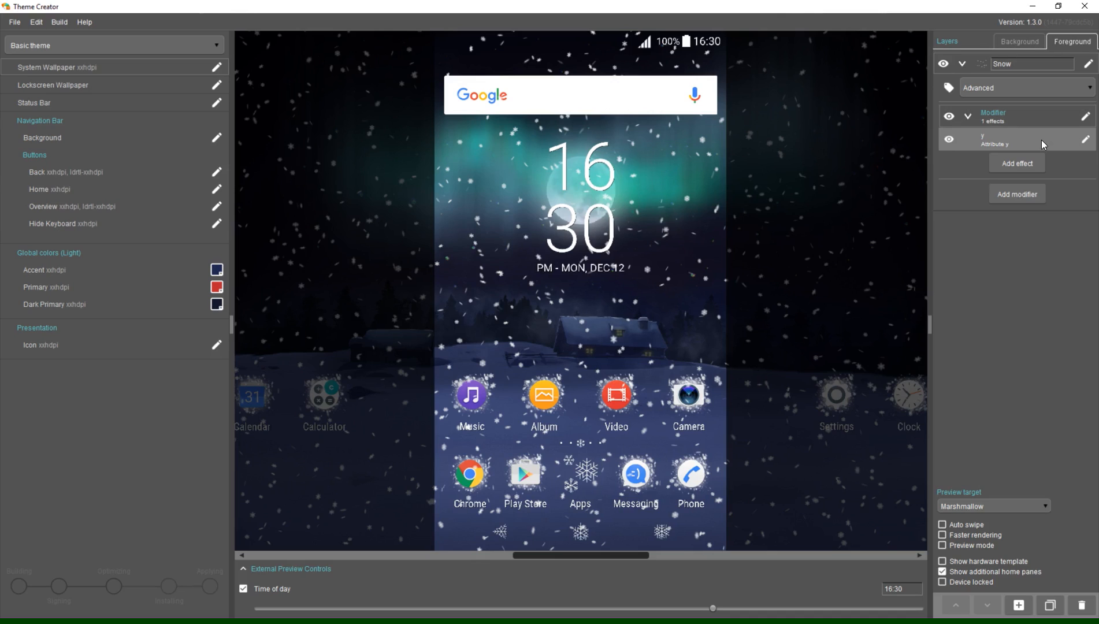
{"action": "left_click", "coordinate": [1085, 139]}
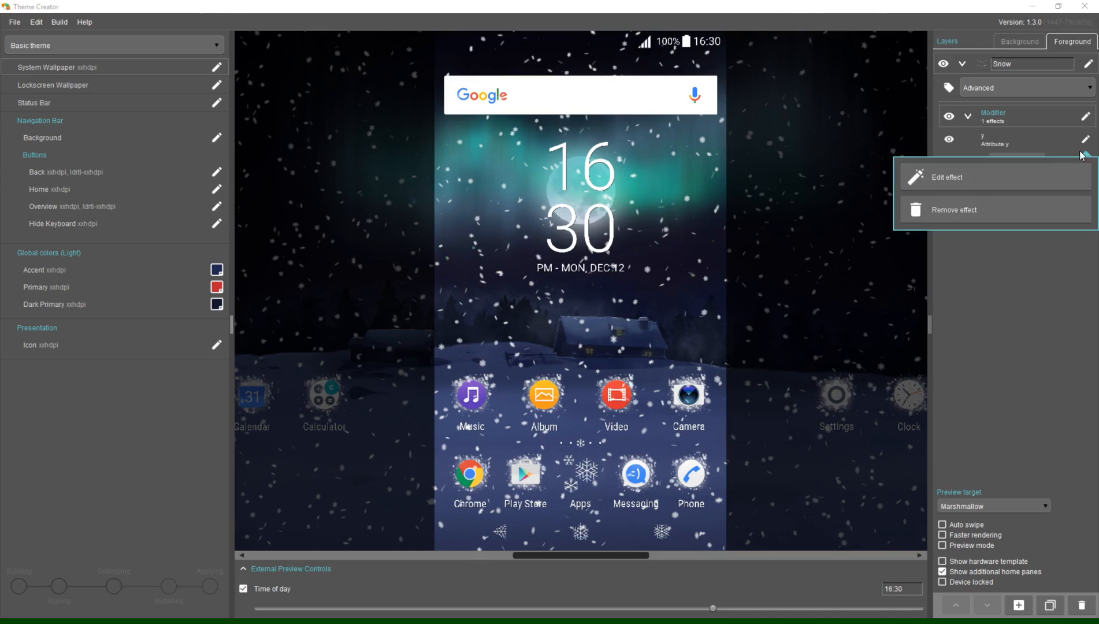
{"action": "left_click", "coordinate": [950, 176]}
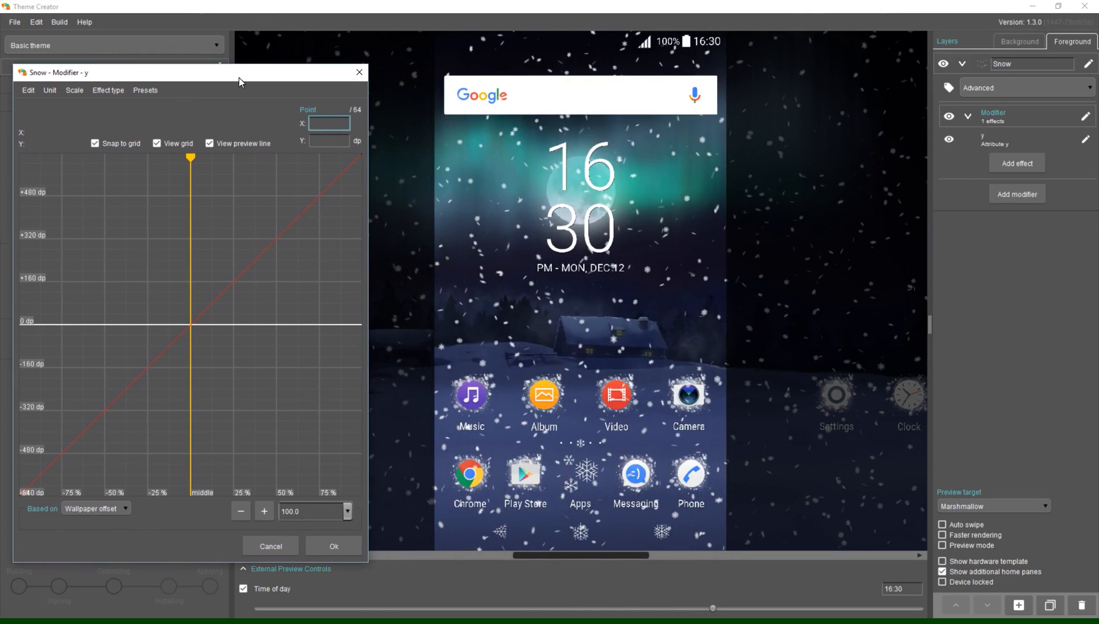
{"action": "mouse_move", "coordinate": [635, 329]}
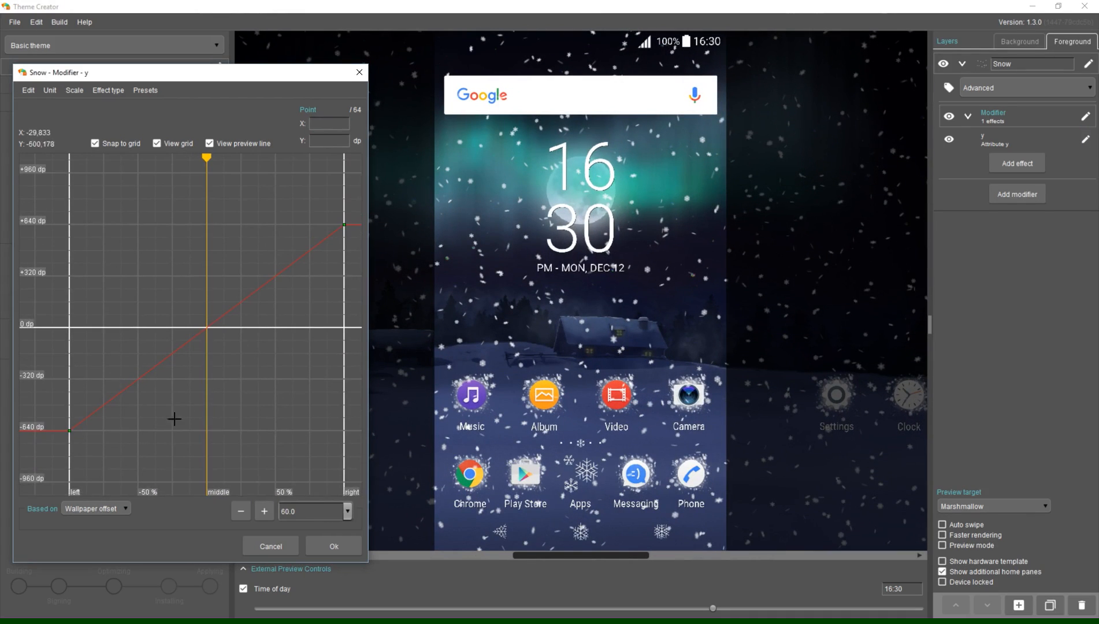
- Drive the Snow layer's y effect by Time
{"action": "left_click", "coordinate": [95, 508]}
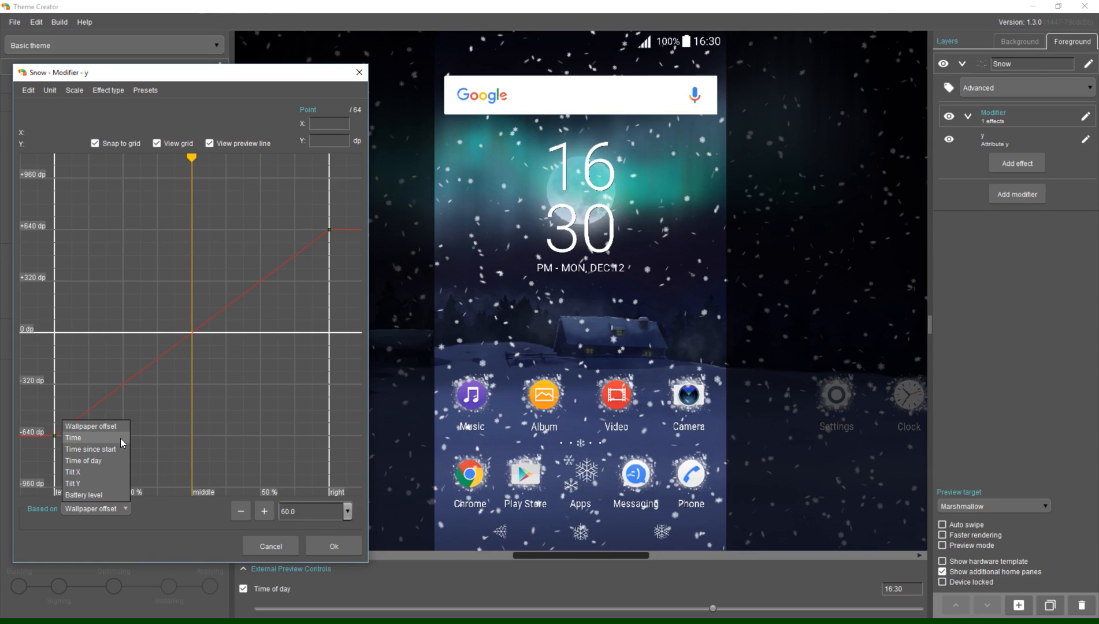
{"action": "left_click", "coordinate": [75, 437]}
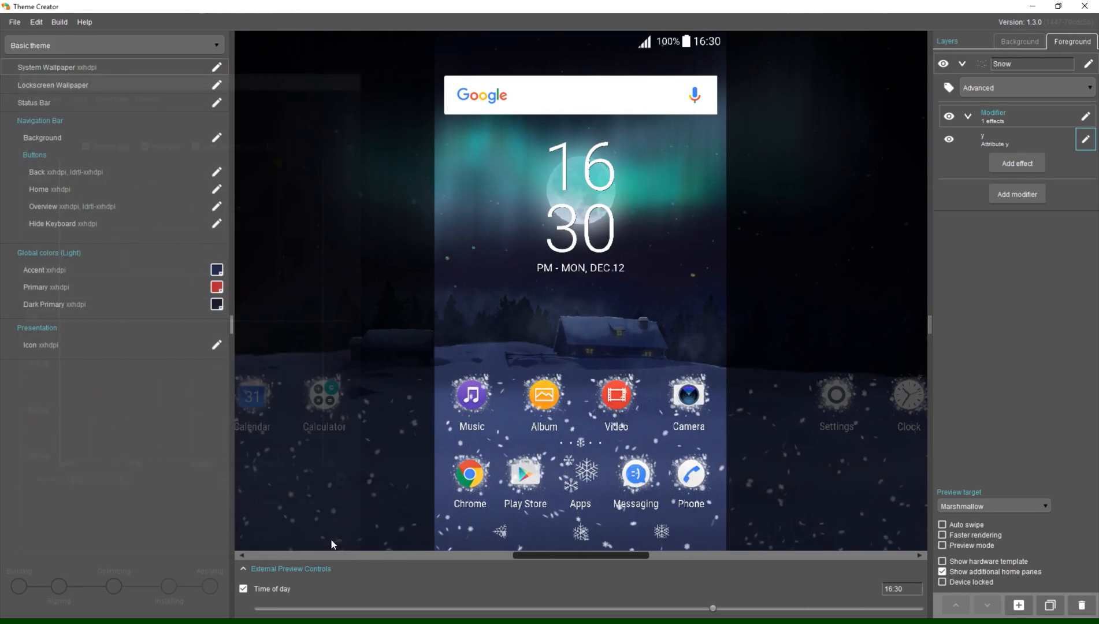
- Duplicate the Snow layer, reusing its image, to create Copy of Snow
{"action": "left_click", "coordinate": [969, 64]}
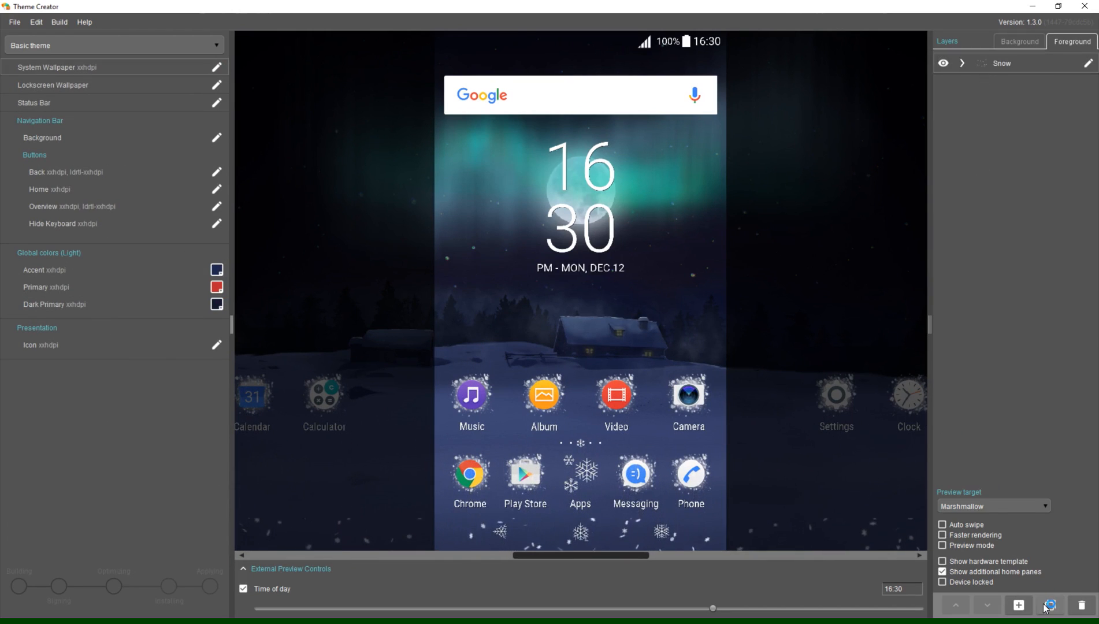
{"action": "left_click", "coordinate": [1048, 605]}
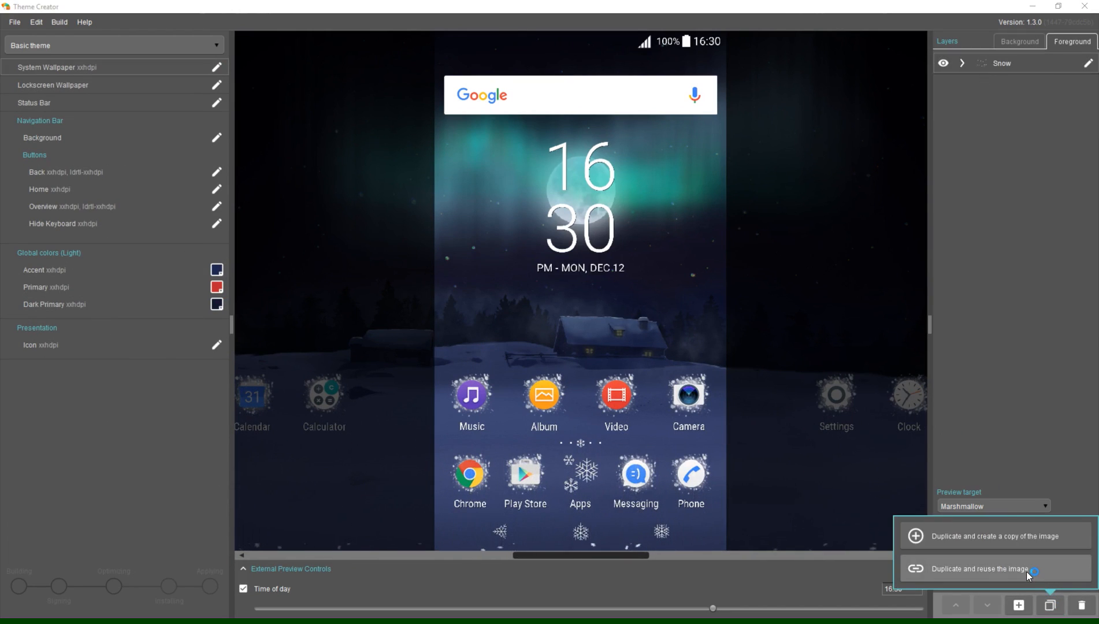
{"action": "left_click", "coordinate": [996, 570]}
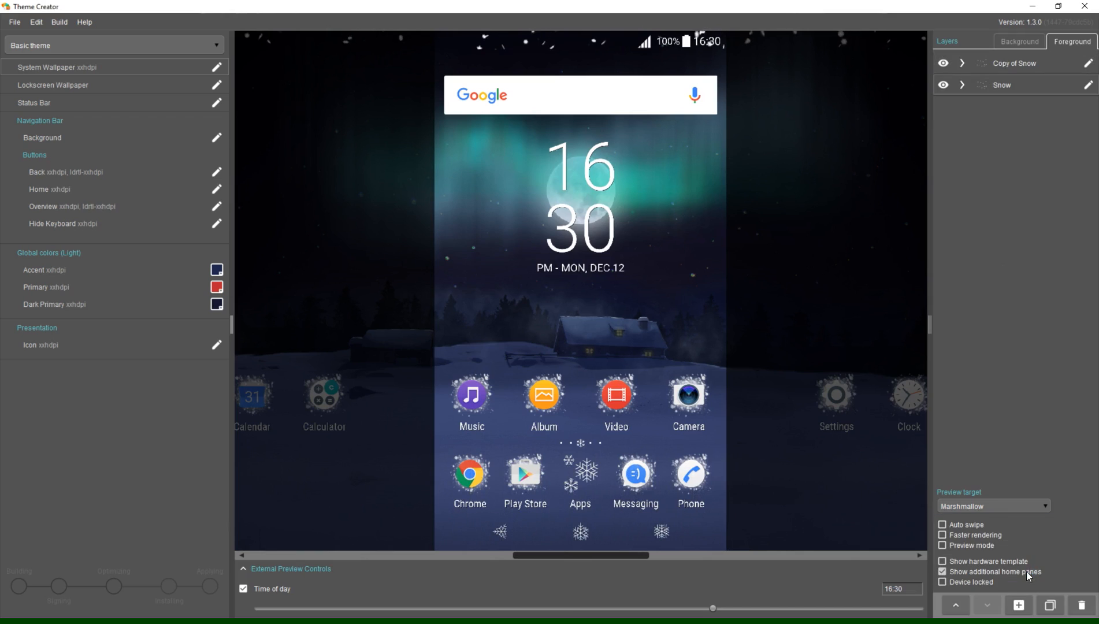
- Reshape the y effect curve of Copy of Snow for a different falling motion
{"action": "left_click", "coordinate": [961, 63]}
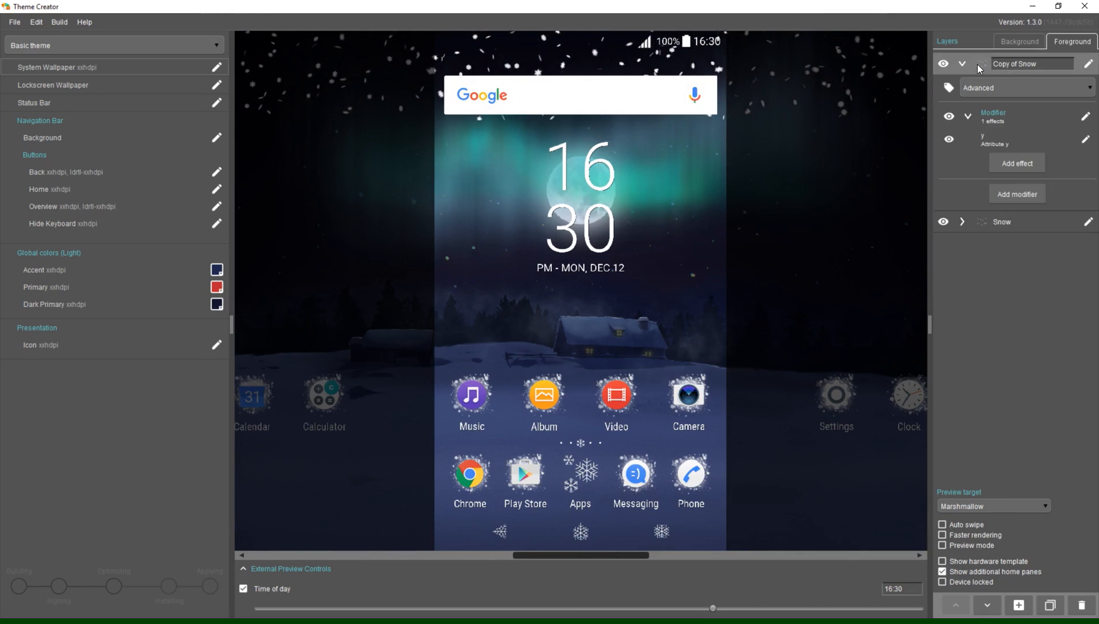
{"action": "left_click", "coordinate": [1086, 138]}
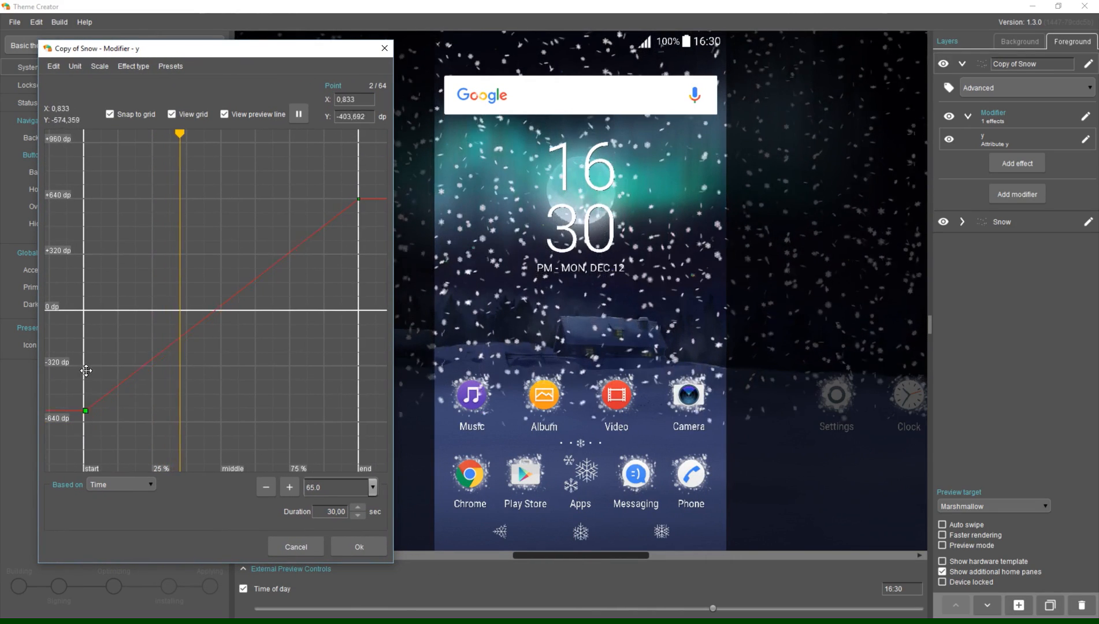
{"action": "left_click_drag", "start_coordinate": [86, 411], "coordinate": [82, 309]}
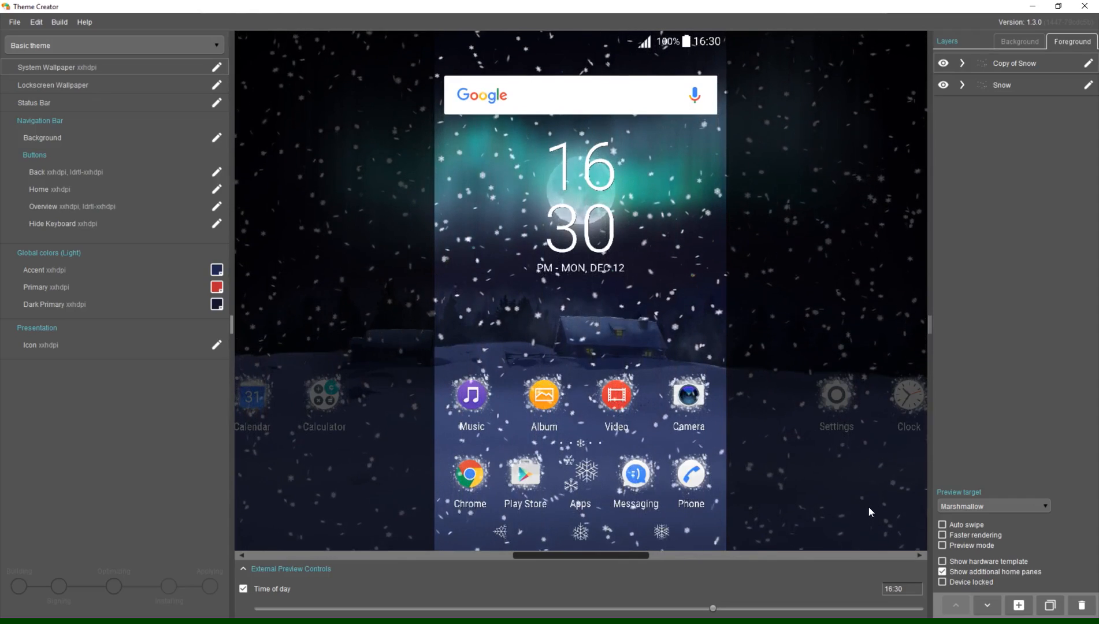
- Remove the five star layers, leaving night scenery, fog, smoke, aurora, moon and sky
{"action": "left_click", "coordinate": [1019, 41]}
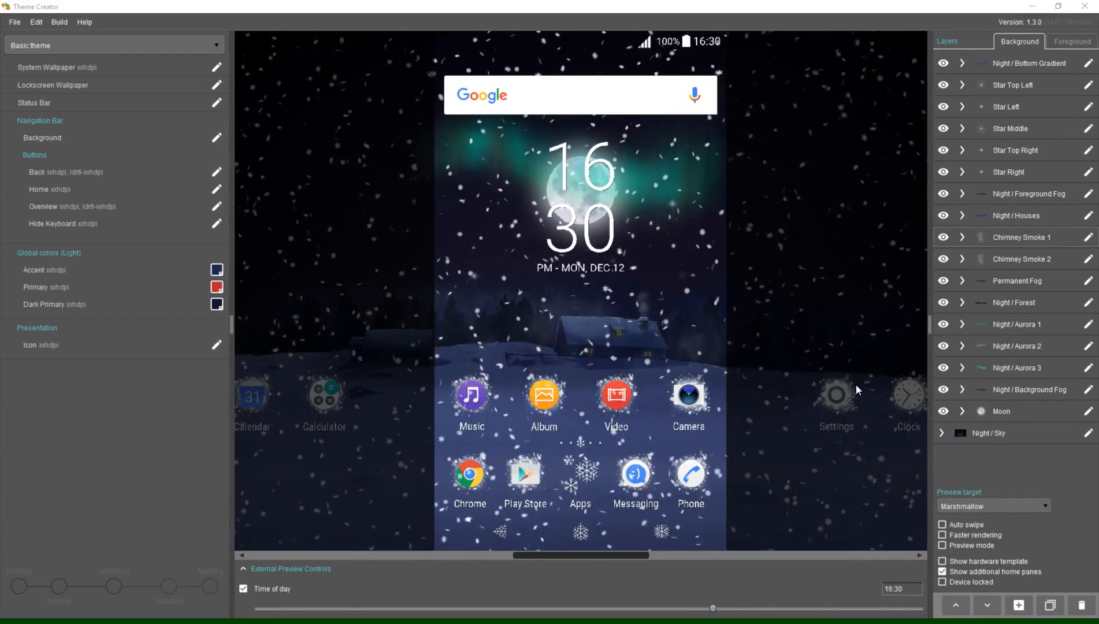
{"action": "left_click", "coordinate": [961, 324]}
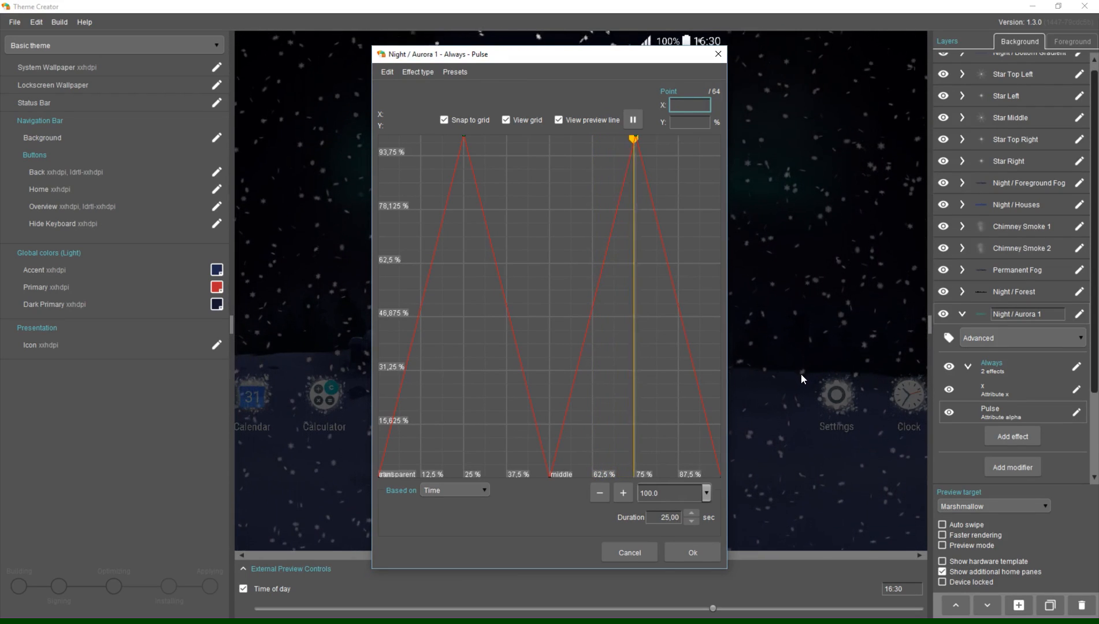
{"action": "left_click", "coordinate": [693, 552]}
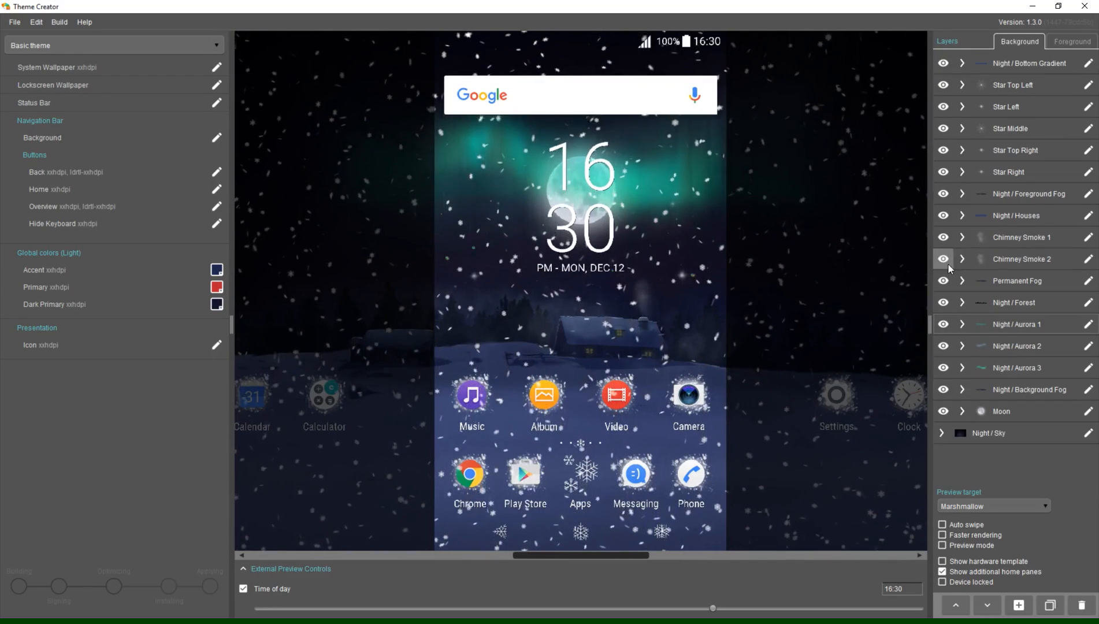
{"action": "left_click", "coordinate": [960, 237]}
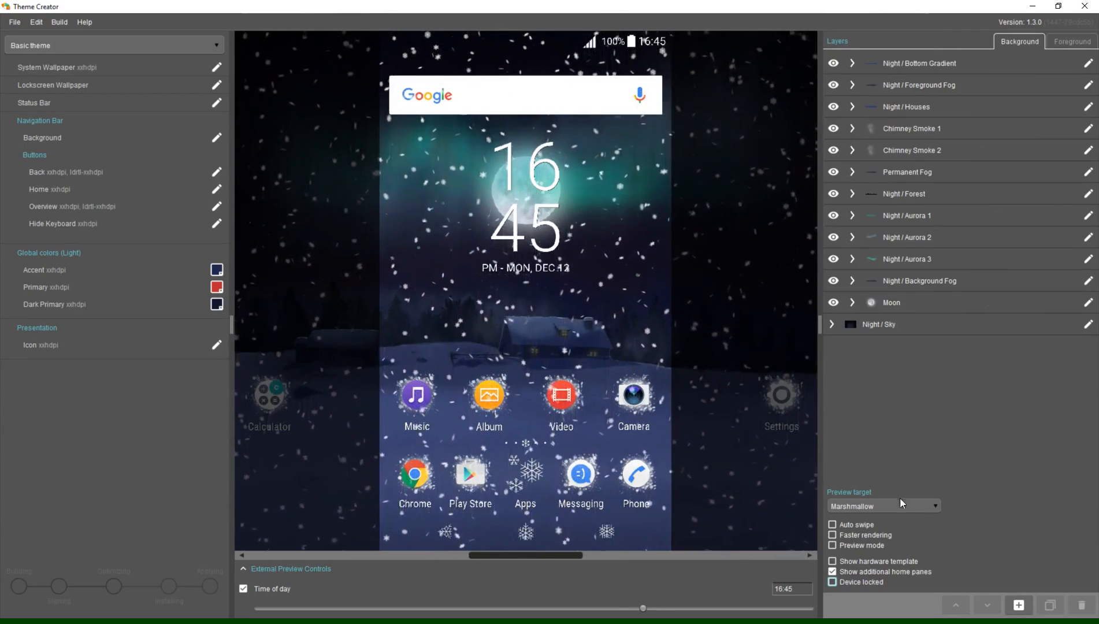
- Add a Day / Houses image layer and give its modifier an alpha effect
{"action": "left_click", "coordinate": [1018, 606]}
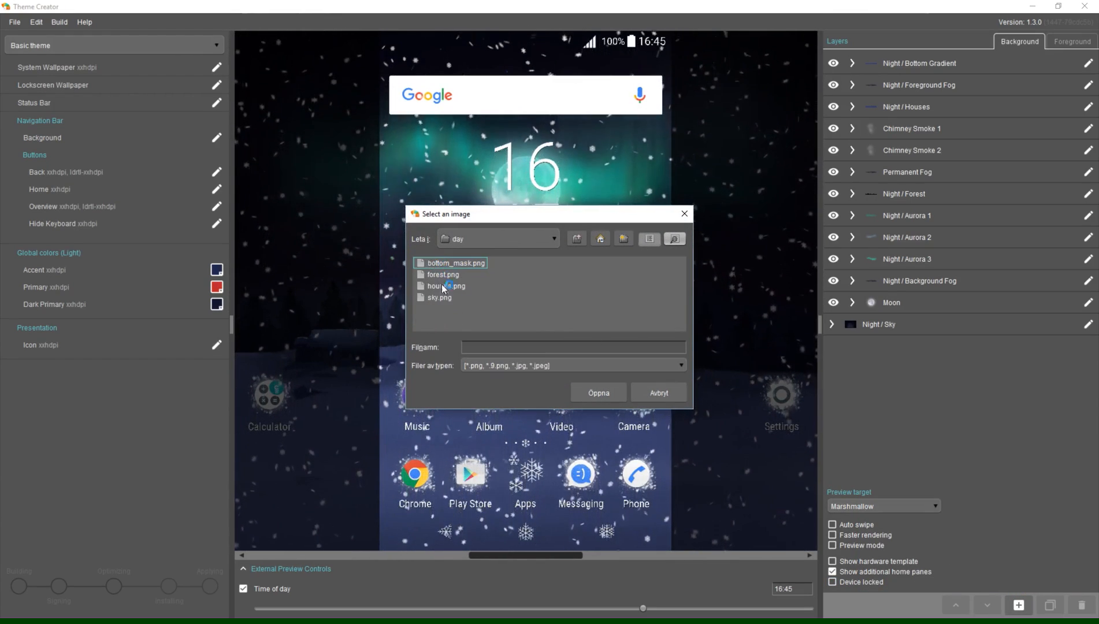
{"action": "left_click", "coordinate": [658, 392]}
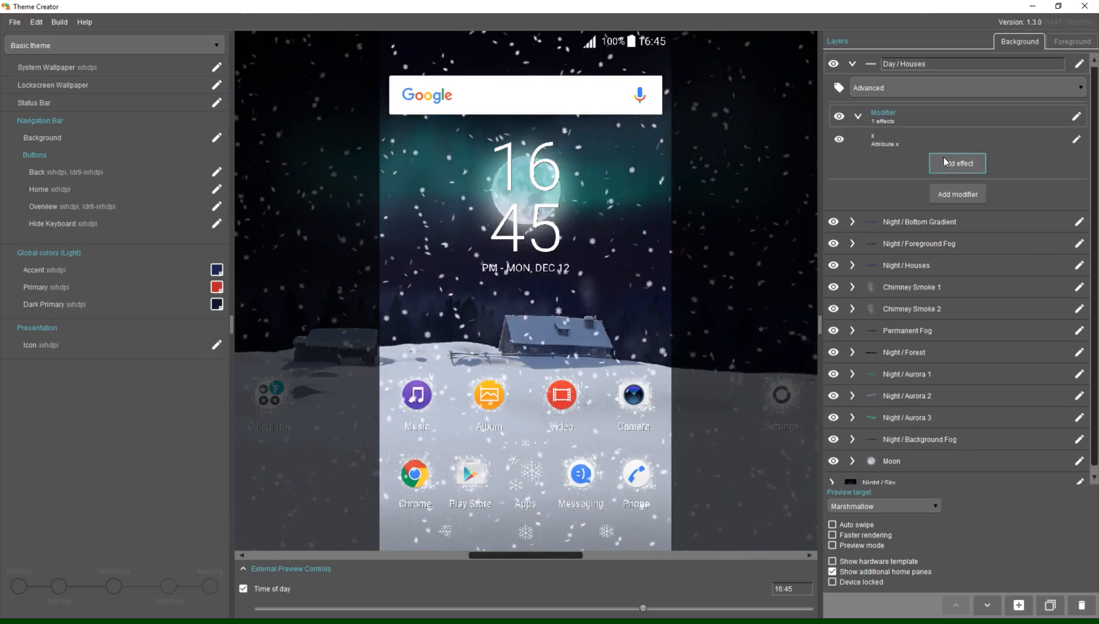
{"action": "left_click", "coordinate": [957, 163]}
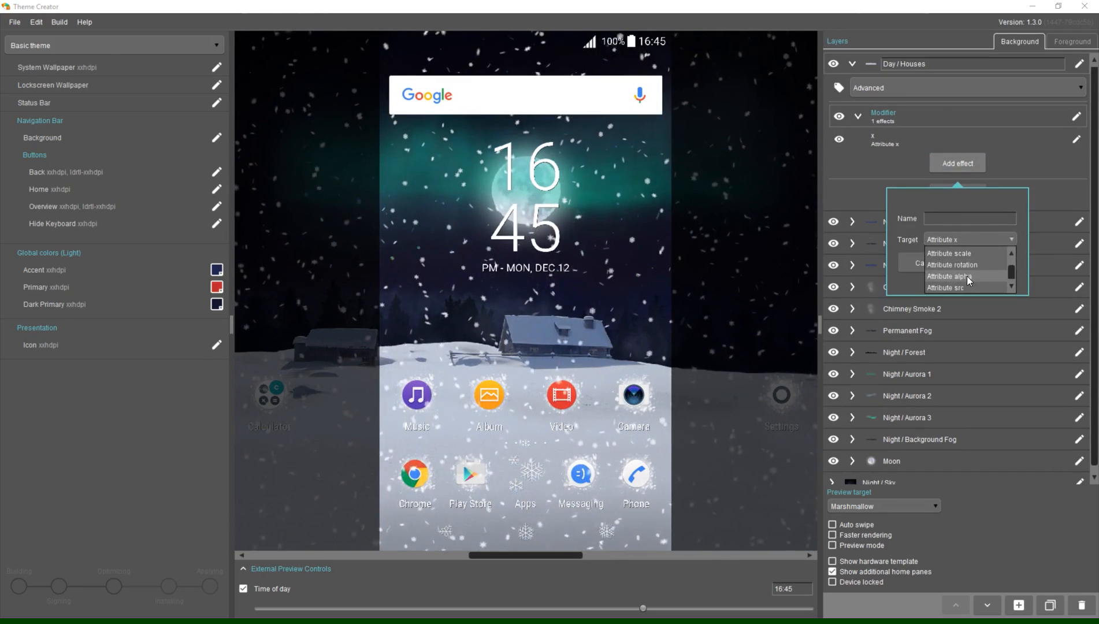
{"action": "left_click", "coordinate": [949, 276]}
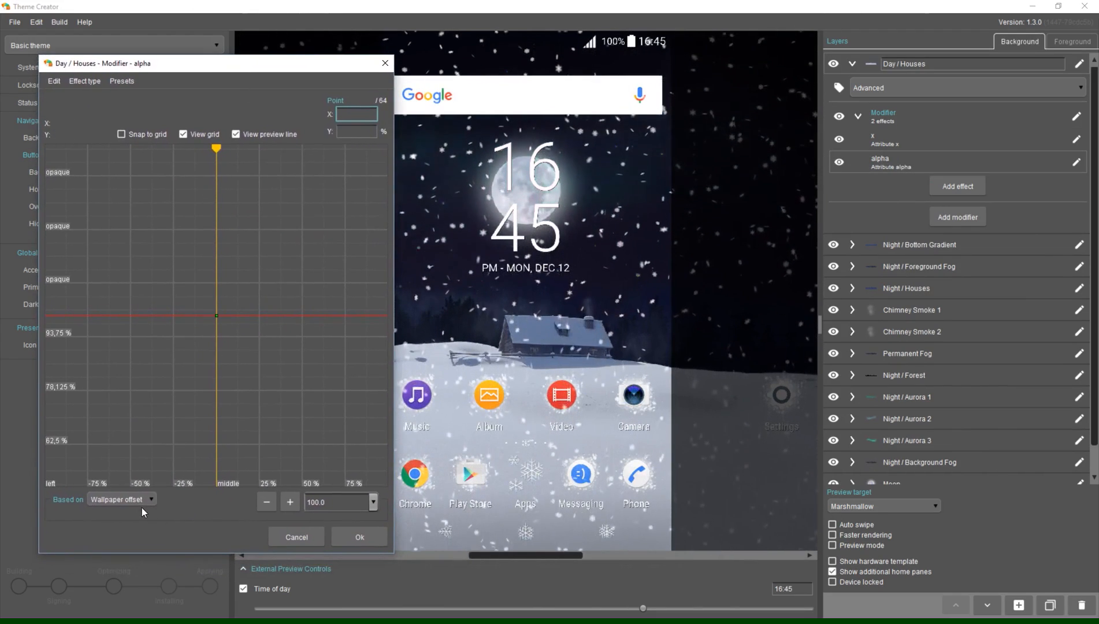
- Base the Day / Houses alpha on Time of day and preview other times
{"action": "left_click", "coordinate": [121, 498]}
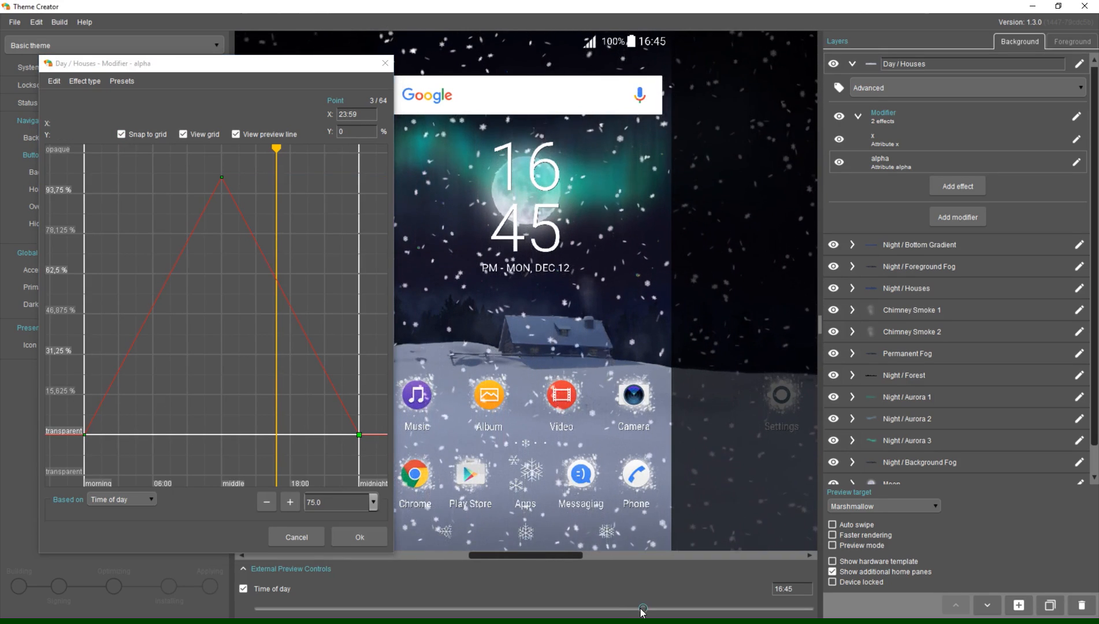
{"action": "left_click_drag", "start_coordinate": [642, 608], "coordinate": [303, 609]}
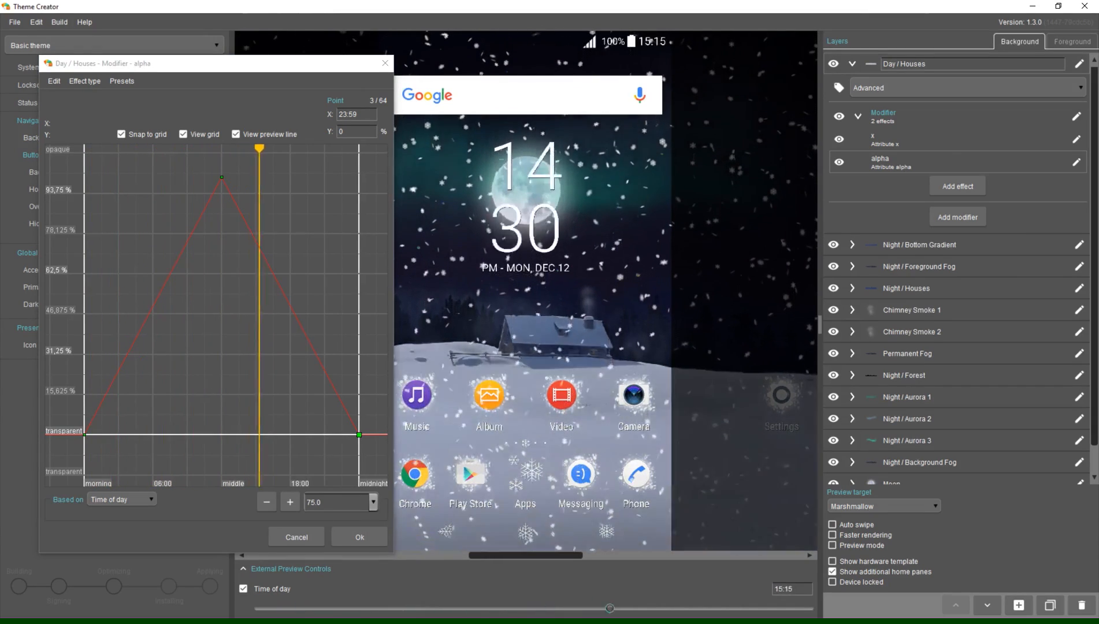
{"action": "left_click_drag", "start_coordinate": [610, 608], "coordinate": [622, 609]}
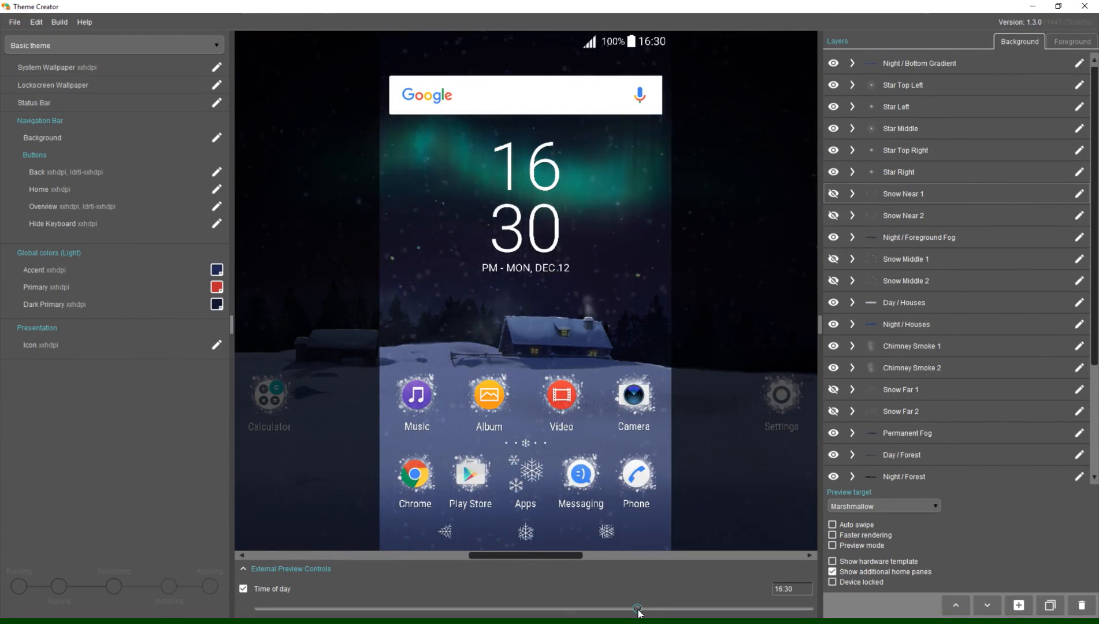
- Scrub the Time of day slider through morning, midday, dusk and night scenes
{"action": "left_click_drag", "start_coordinate": [636, 607], "coordinate": [514, 607]}
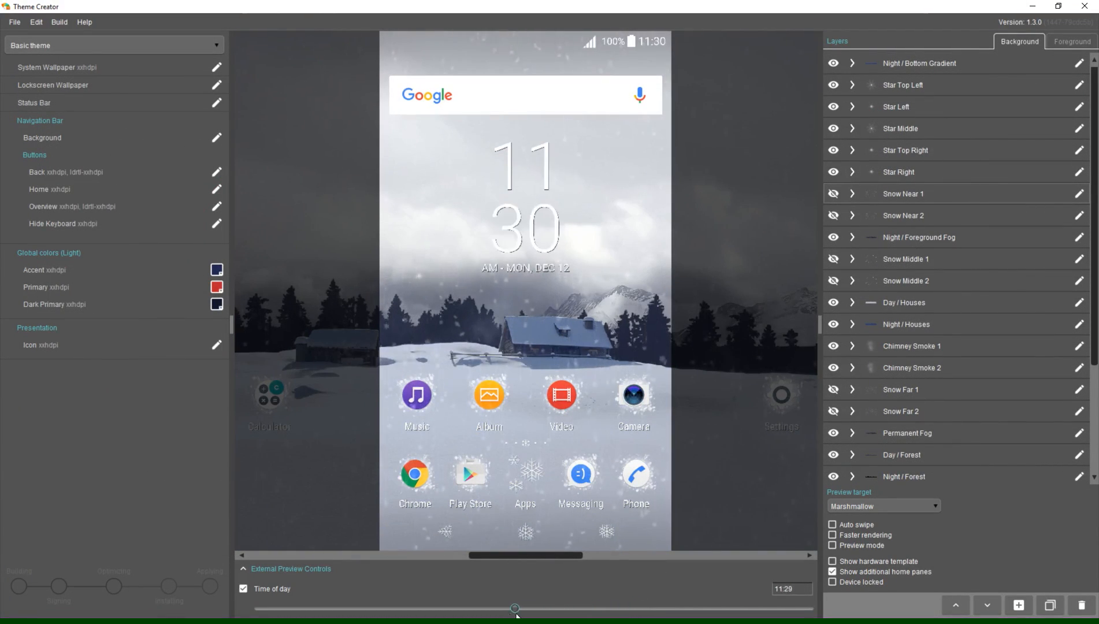
{"action": "left_click_drag", "start_coordinate": [515, 607], "coordinate": [285, 608]}
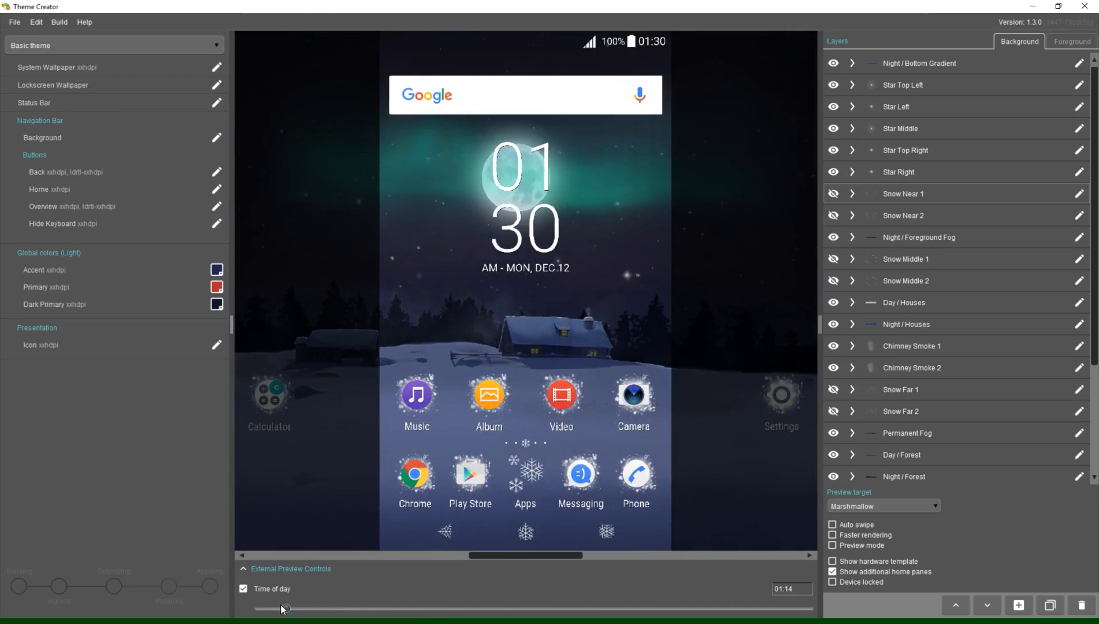
{"action": "left_click_drag", "start_coordinate": [285, 607], "coordinate": [312, 607]}
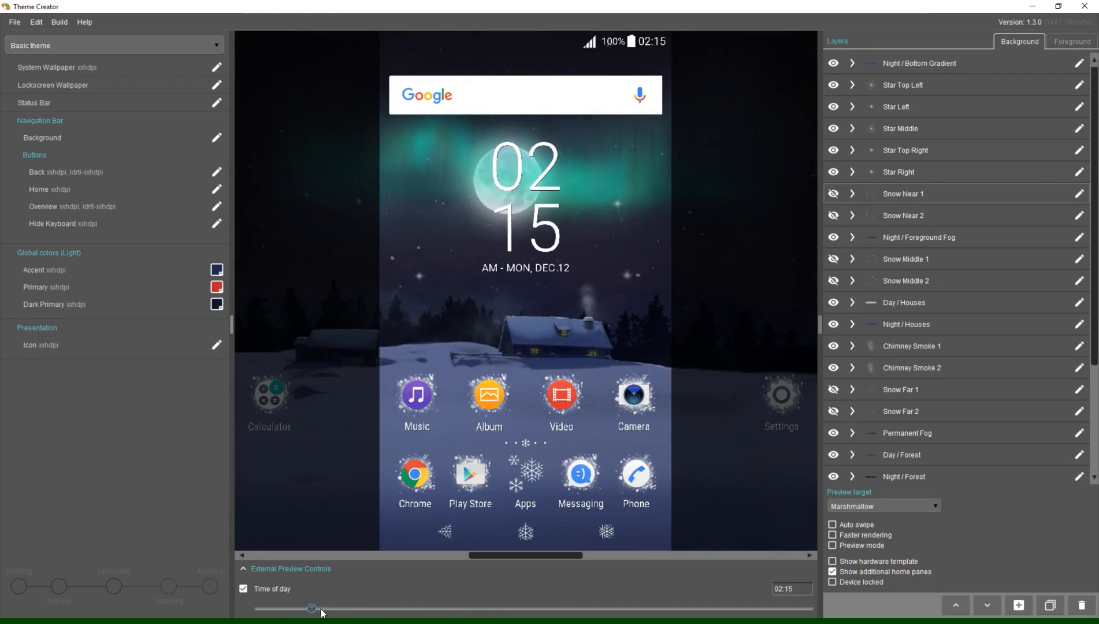
{"action": "left_click_drag", "start_coordinate": [311, 609], "coordinate": [553, 609]}
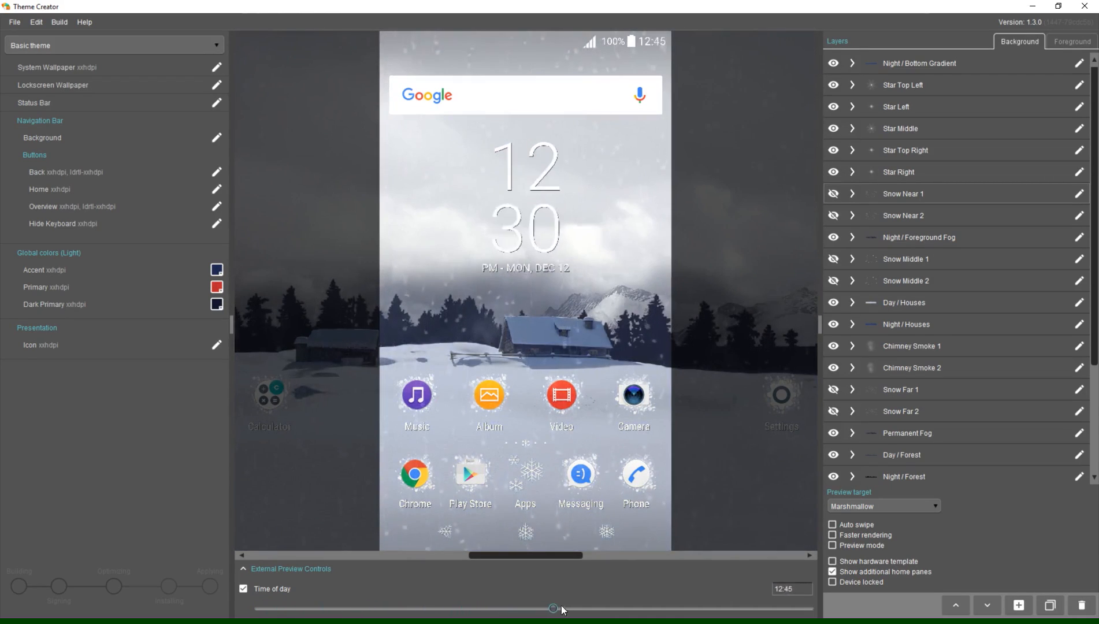
{"action": "left_click_drag", "start_coordinate": [553, 608], "coordinate": [668, 608]}
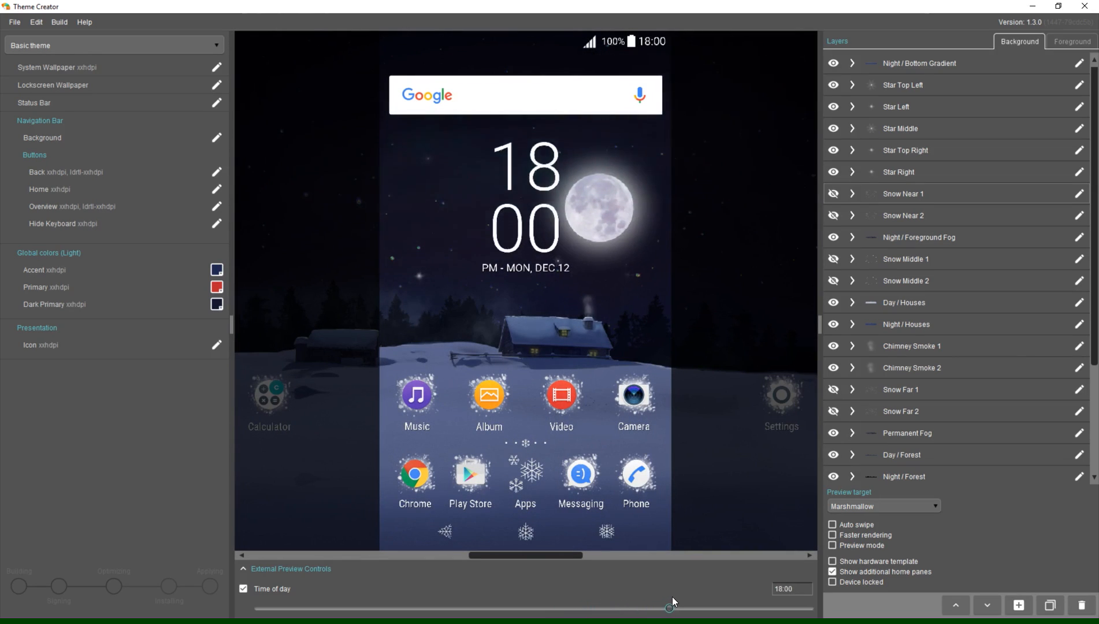
{"action": "left_click_drag", "start_coordinate": [668, 607], "coordinate": [648, 608]}
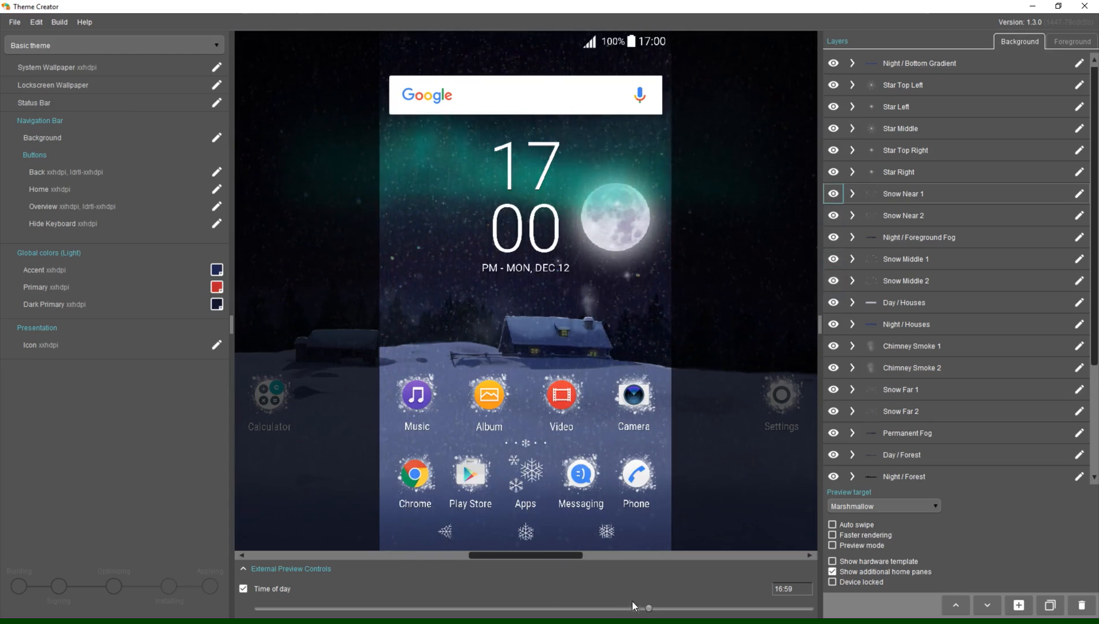
{"action": "left_click_drag", "start_coordinate": [647, 607], "coordinate": [540, 608]}
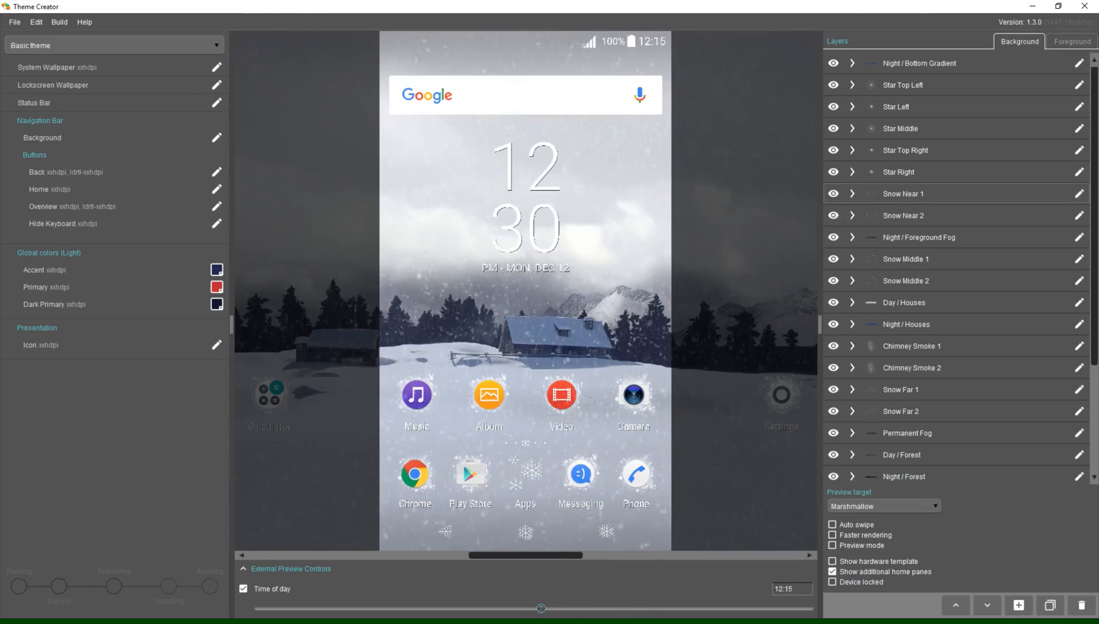
{"action": "left_click_drag", "start_coordinate": [540, 608], "coordinate": [401, 608]}
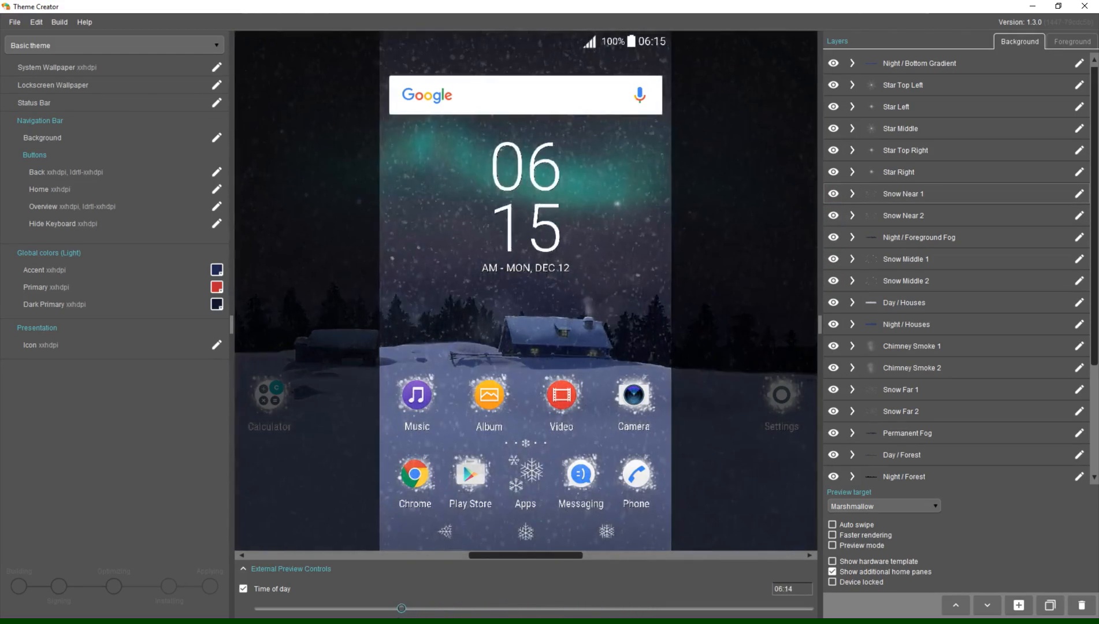
{"action": "left_click_drag", "start_coordinate": [401, 608], "coordinate": [410, 608]}
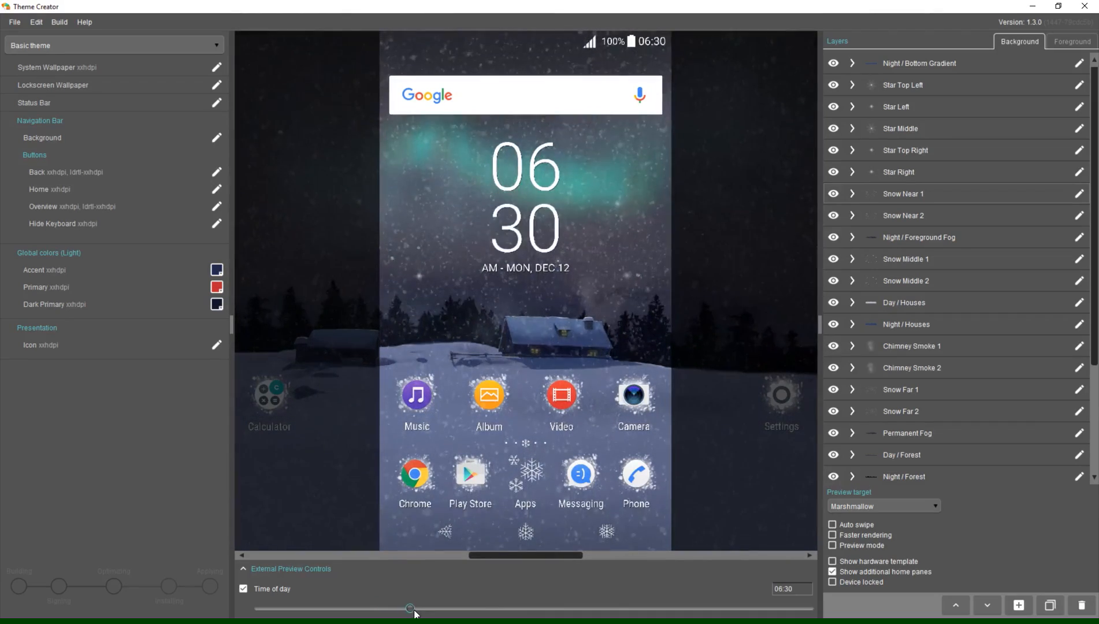
{"action": "left_click_drag", "start_coordinate": [410, 608], "coordinate": [581, 608]}
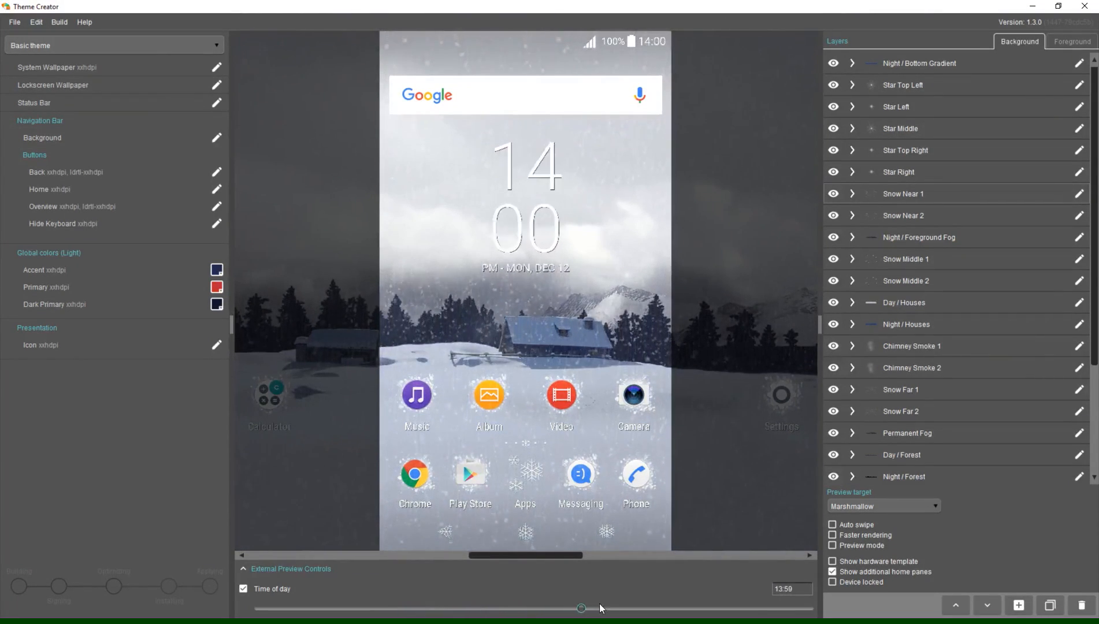
{"action": "left_click_drag", "start_coordinate": [582, 608], "coordinate": [625, 608]}
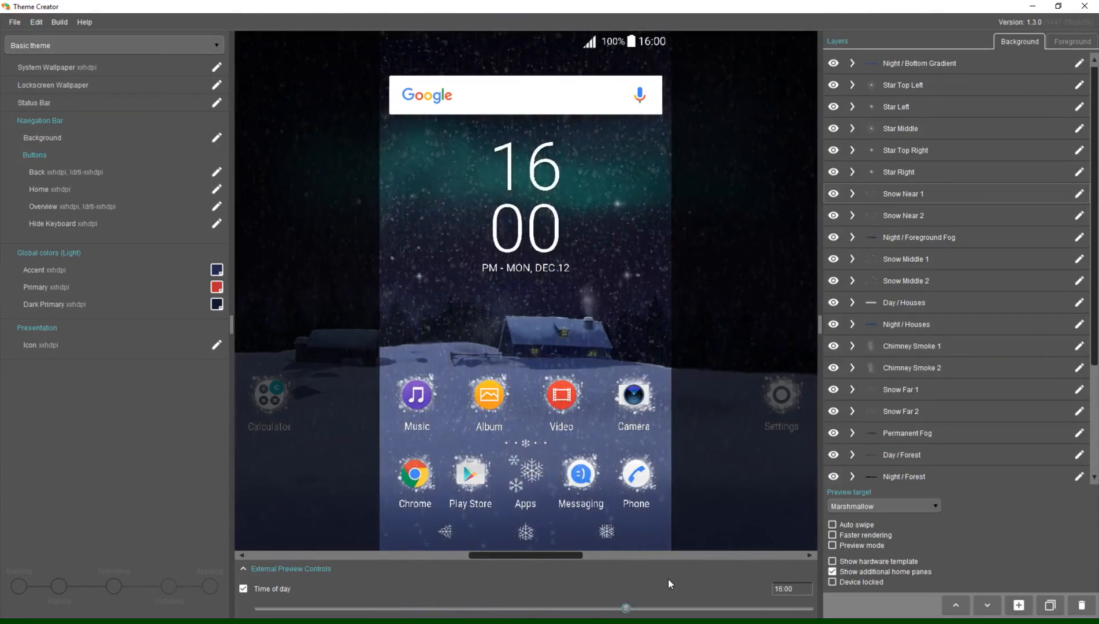